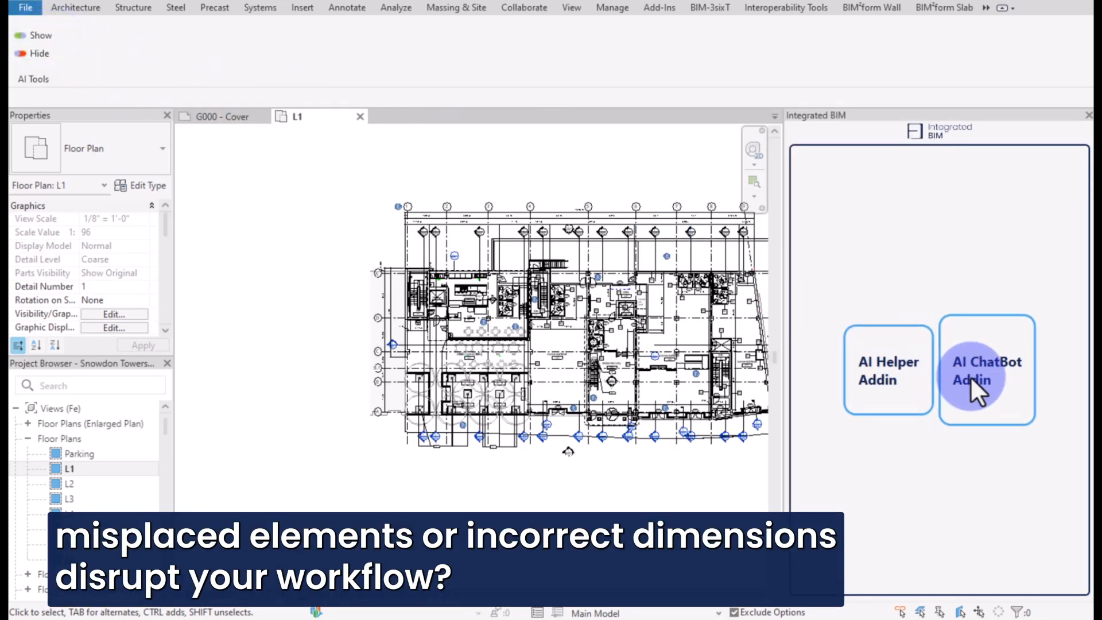
# - Launch an AI add-in from the Integrated BIM panel and show the Systems ribbon tools
pyautogui.click(987, 369)
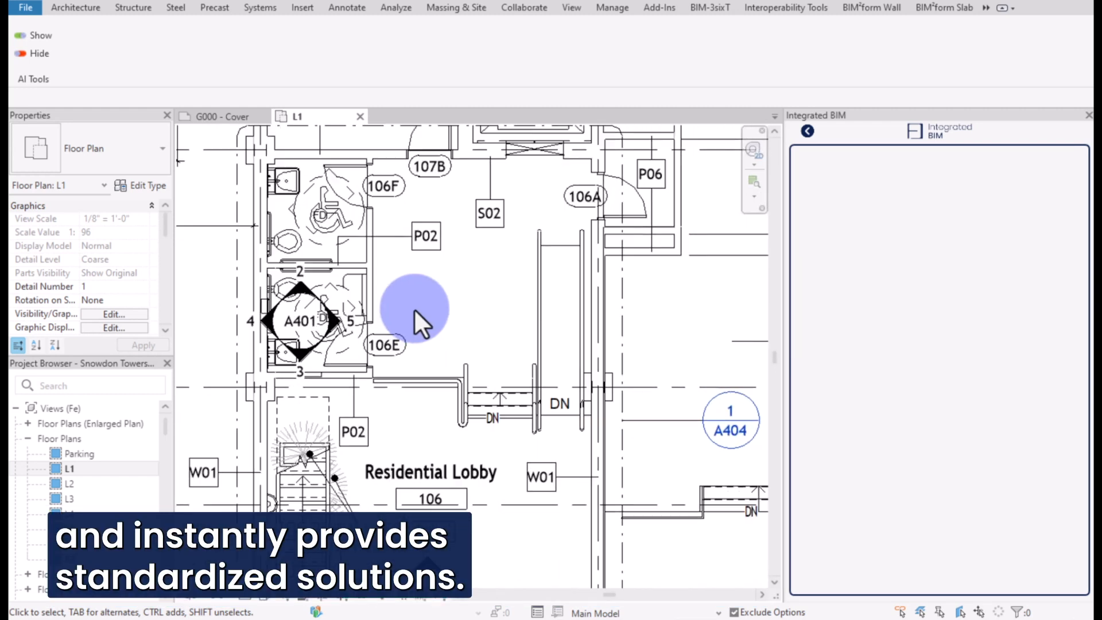
pyautogui.click(260, 7)
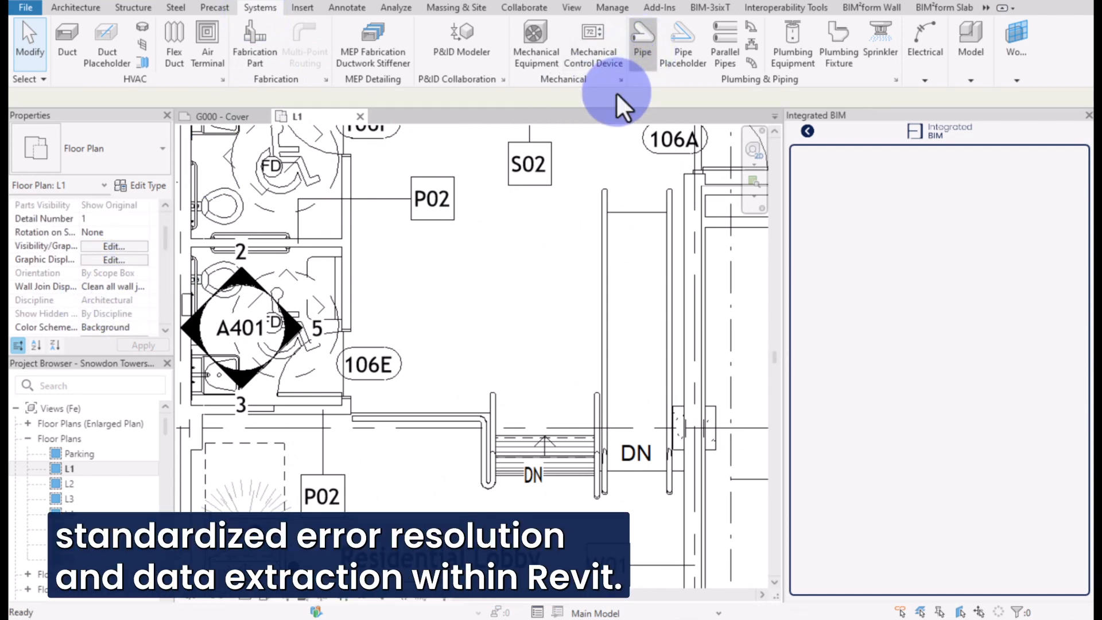
# - Draw a pipe in the L1 floor plan, triggering the invisible-element warning
pyautogui.click(641, 42)
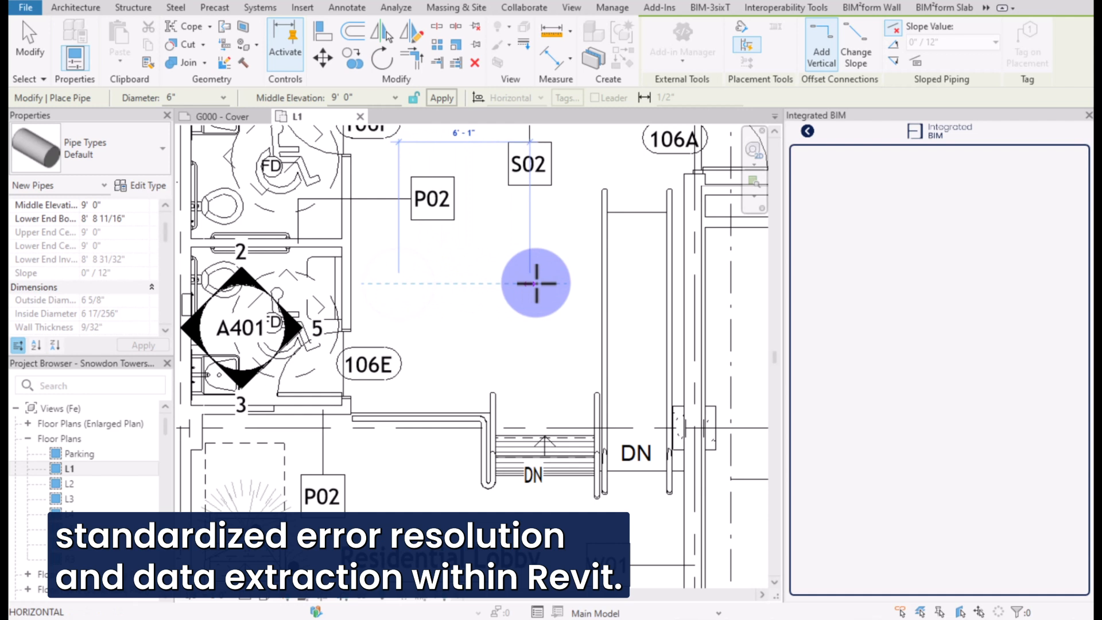
pyautogui.click(566, 283)
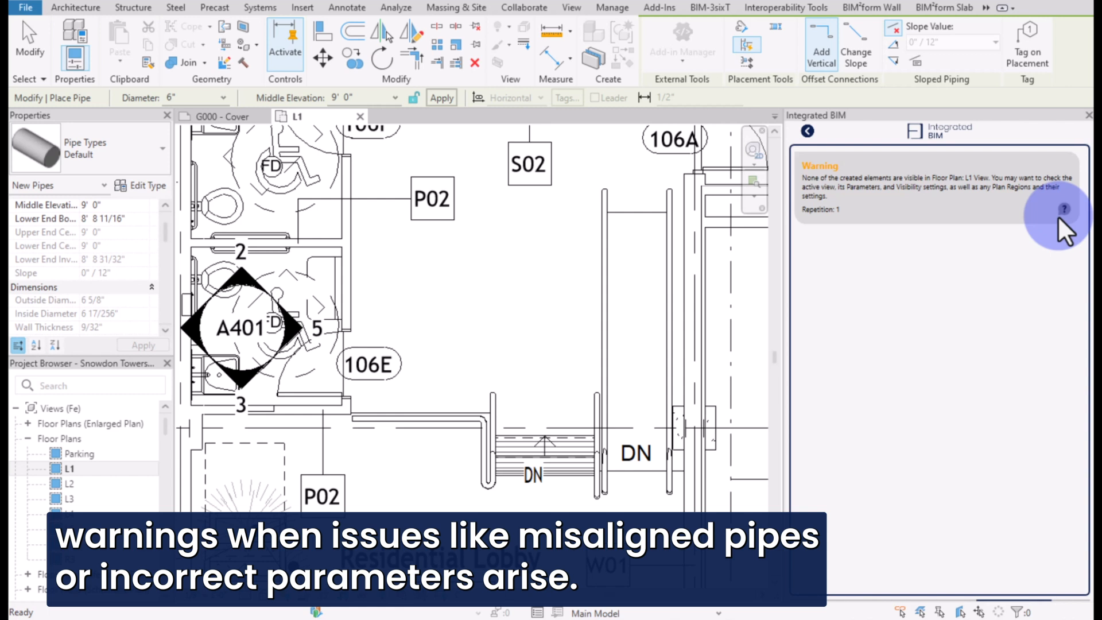
# - Ask the AI to explain the invisible-pipe warning and read its list of possible causes
pyautogui.click(1061, 219)
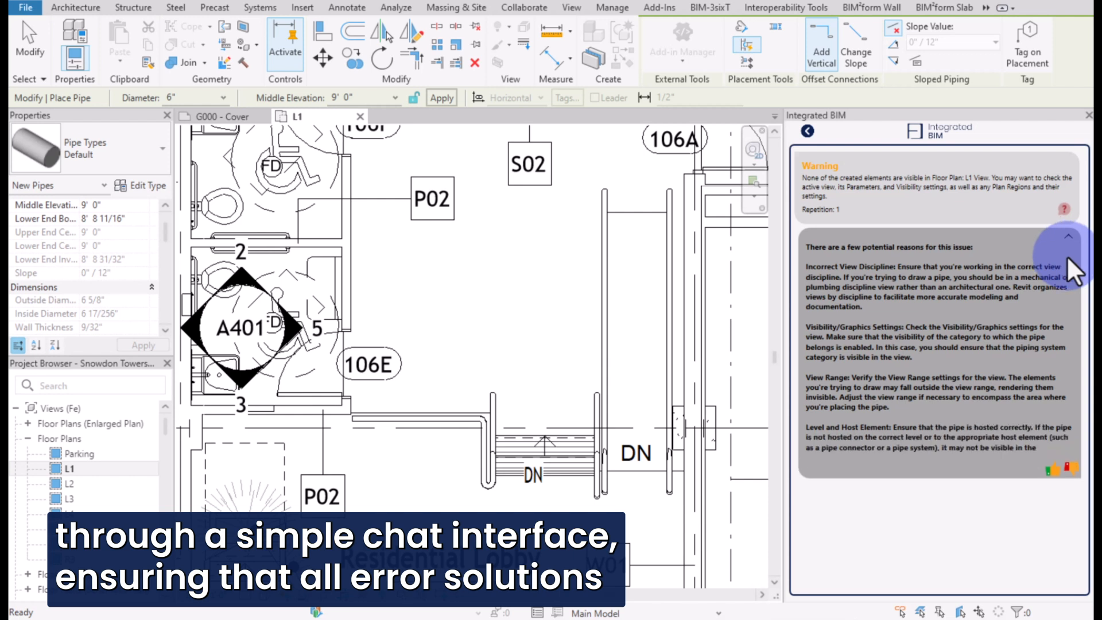
pyautogui.scroll(-3)
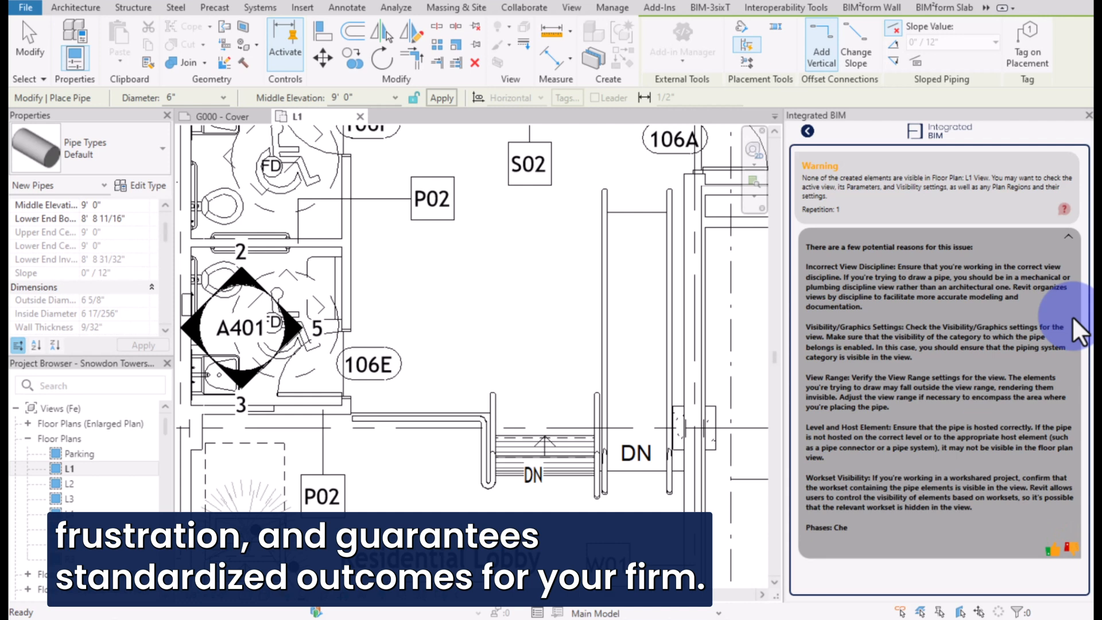
pyautogui.scroll(-3)
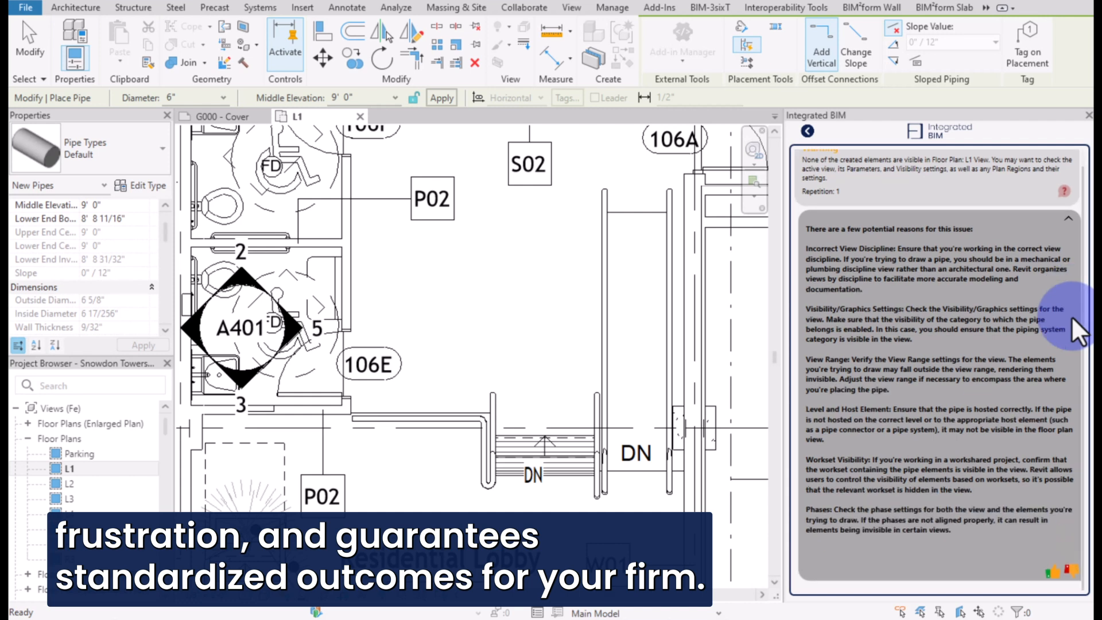
pyautogui.scroll(-3)
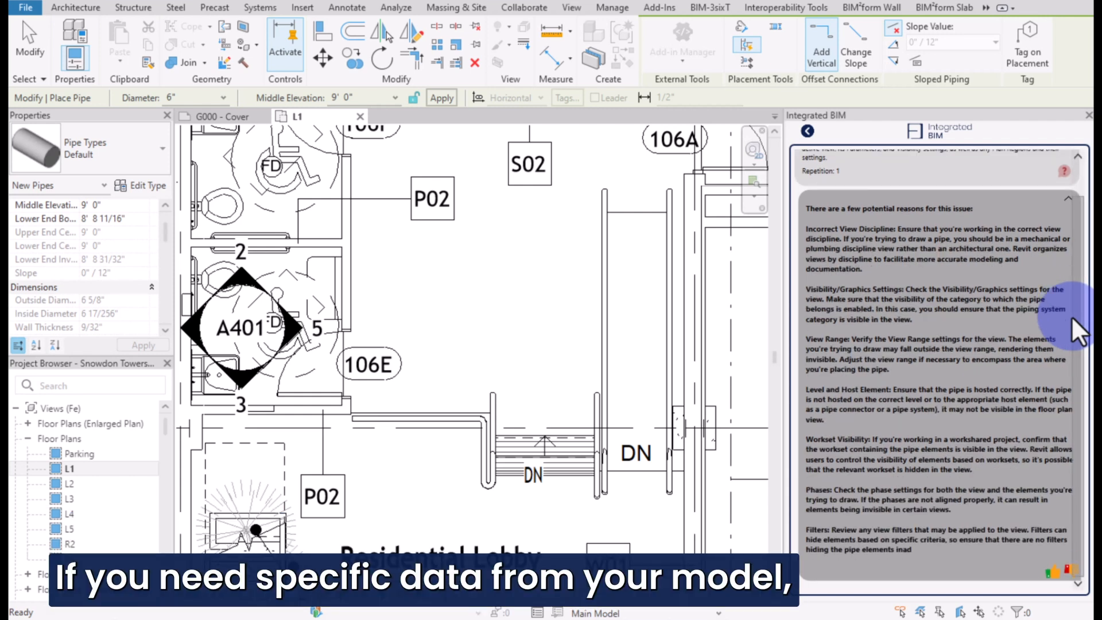
# - Go back to the add-in choice and launch the AI ChatBot Addin
pyautogui.click(789, 128)
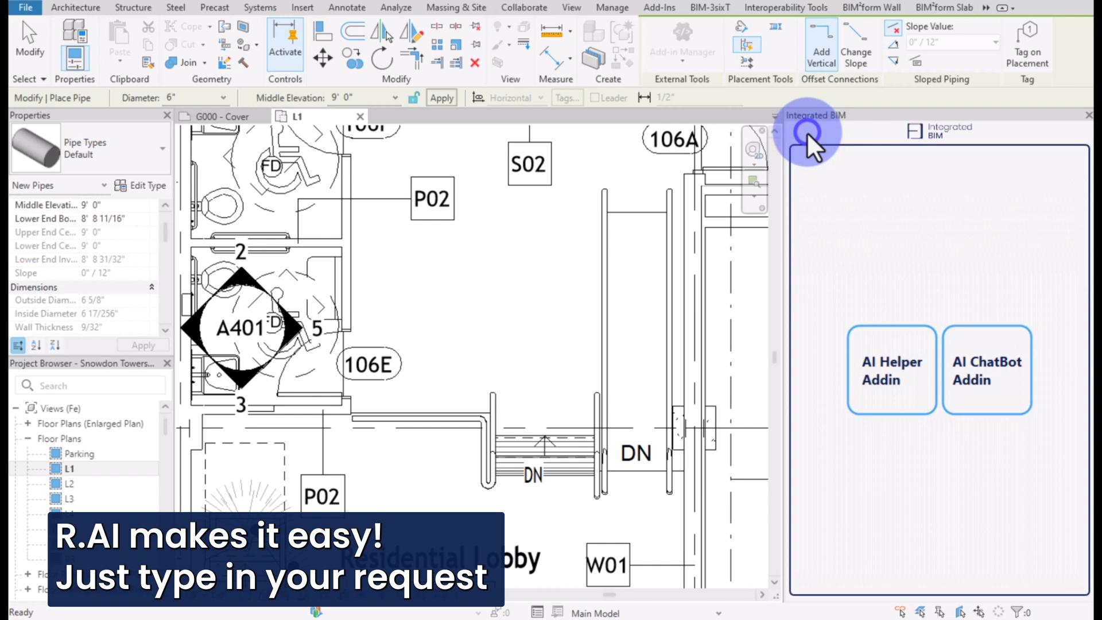
pyautogui.moveTo(985, 365)
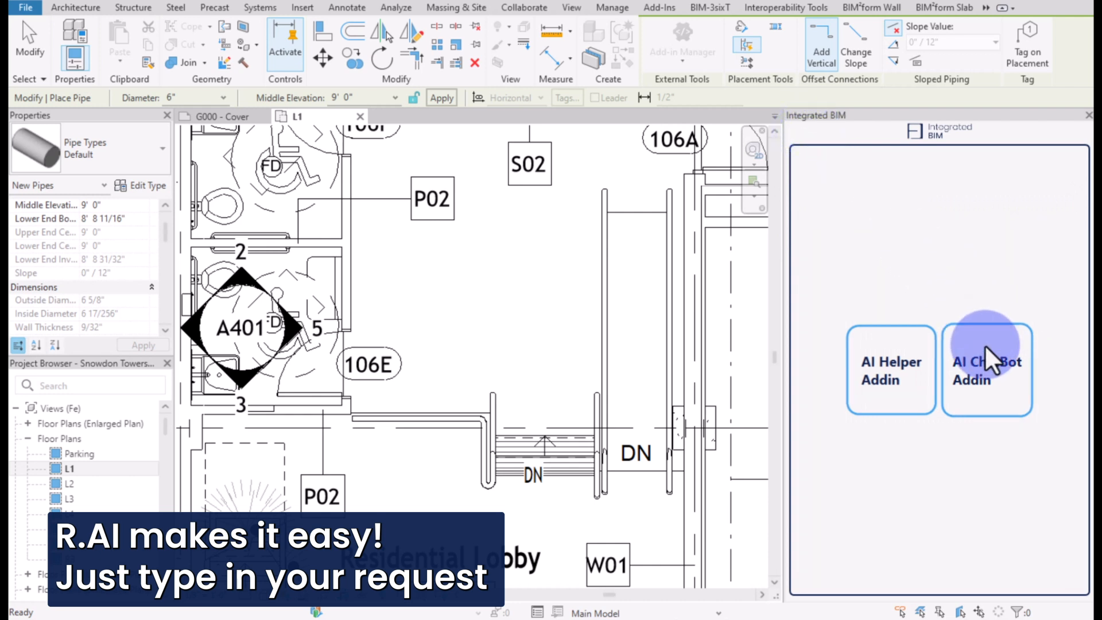
pyautogui.click(986, 370)
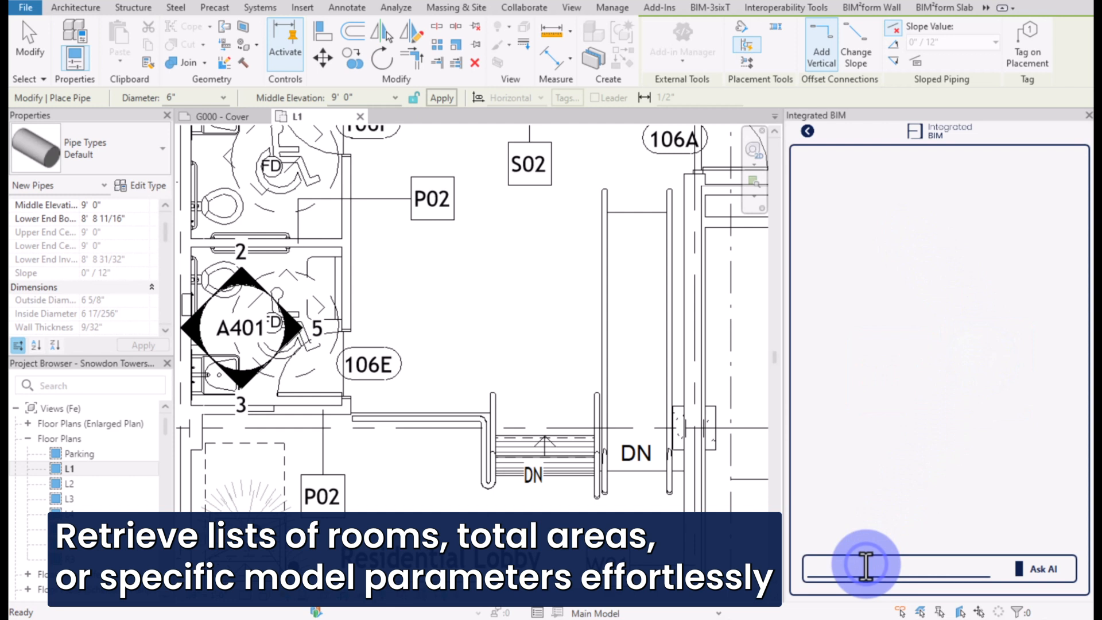
# - Ask the chatbot "List all rooms and their total area"
pyautogui.write('List all rooms and their total')
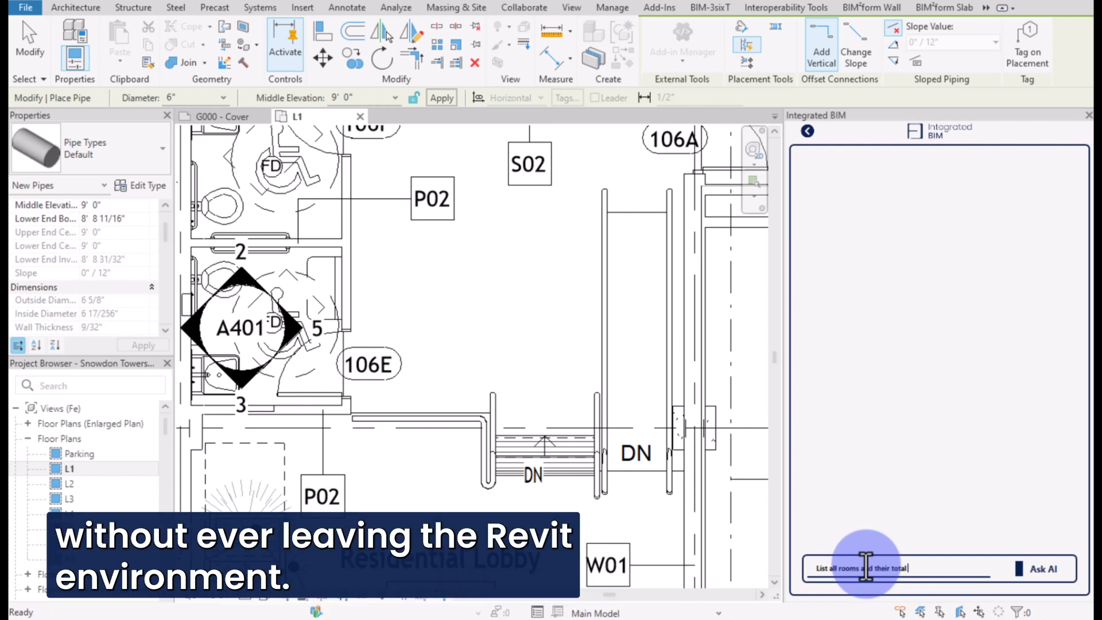
pyautogui.write('area')
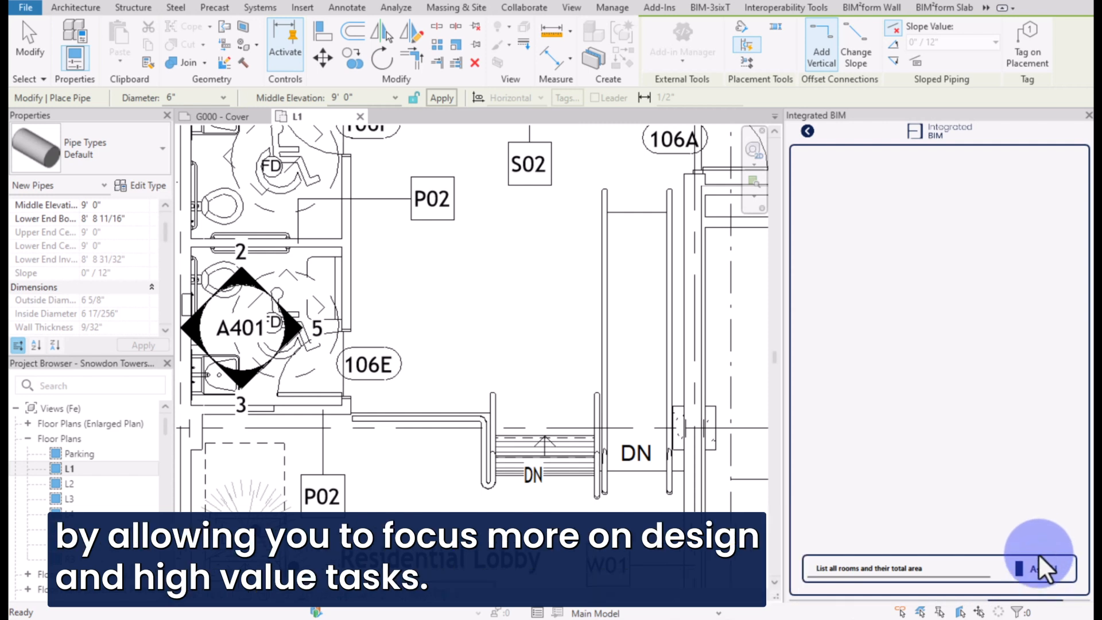
pyautogui.click(1047, 568)
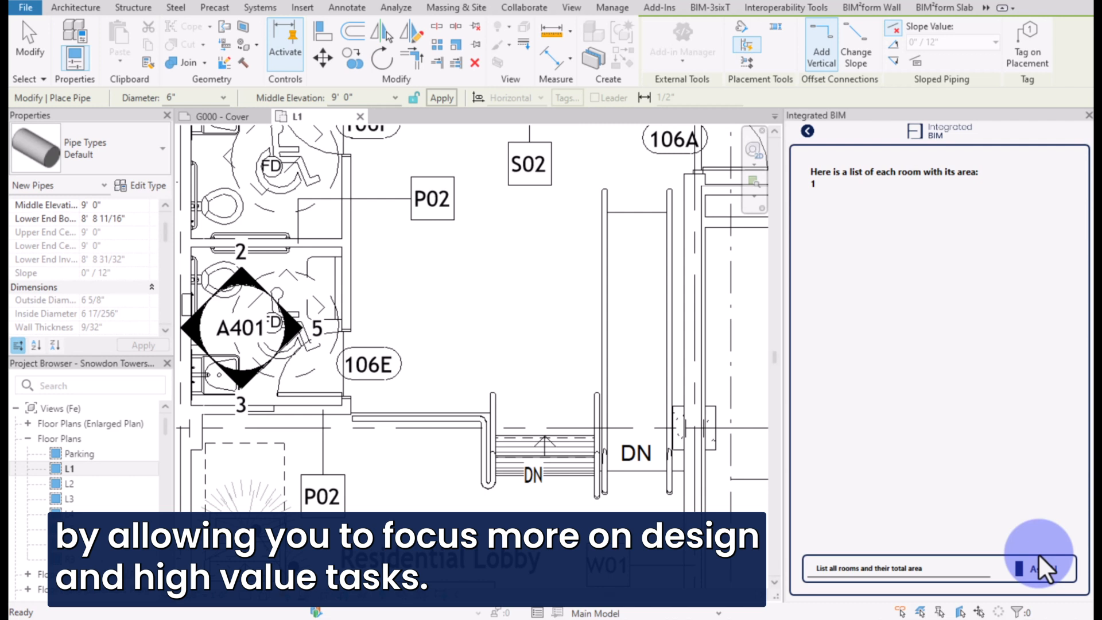
# - Scroll through the chatbot's room-by-room areas down to the 55,736 SF total
pyautogui.click(1046, 570)
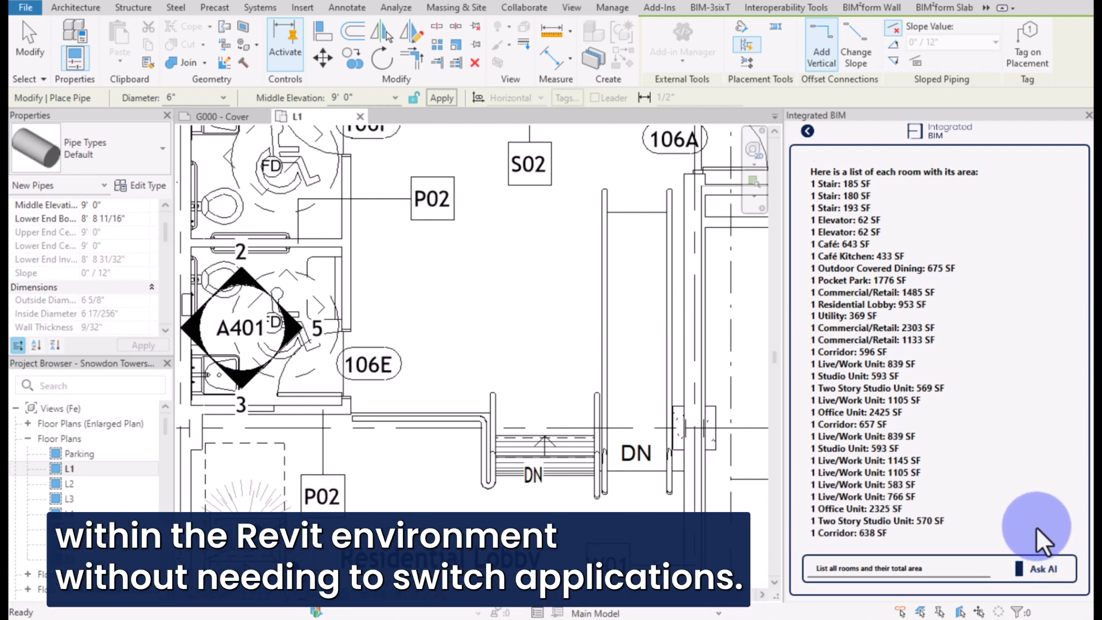
pyautogui.scroll(-3)
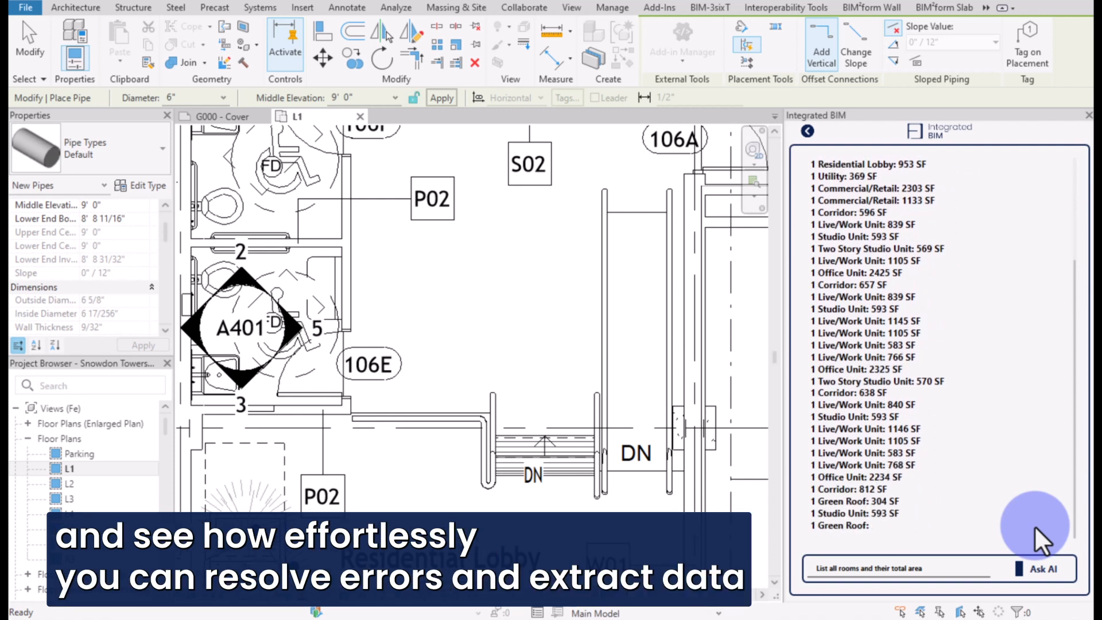
pyautogui.scroll(-3)
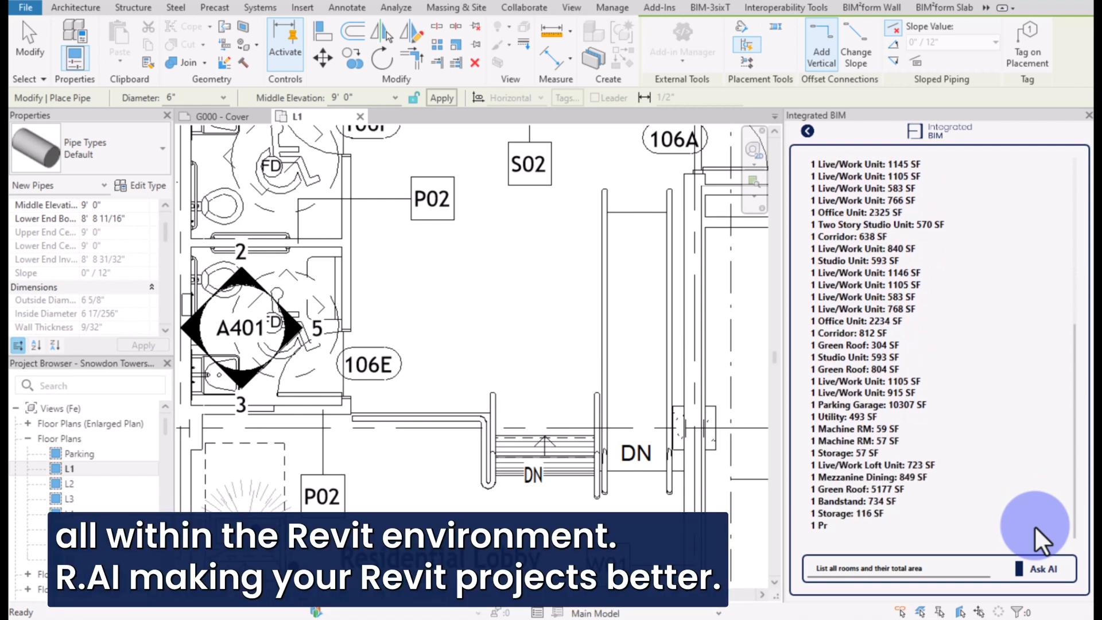
pyautogui.scroll(-3)
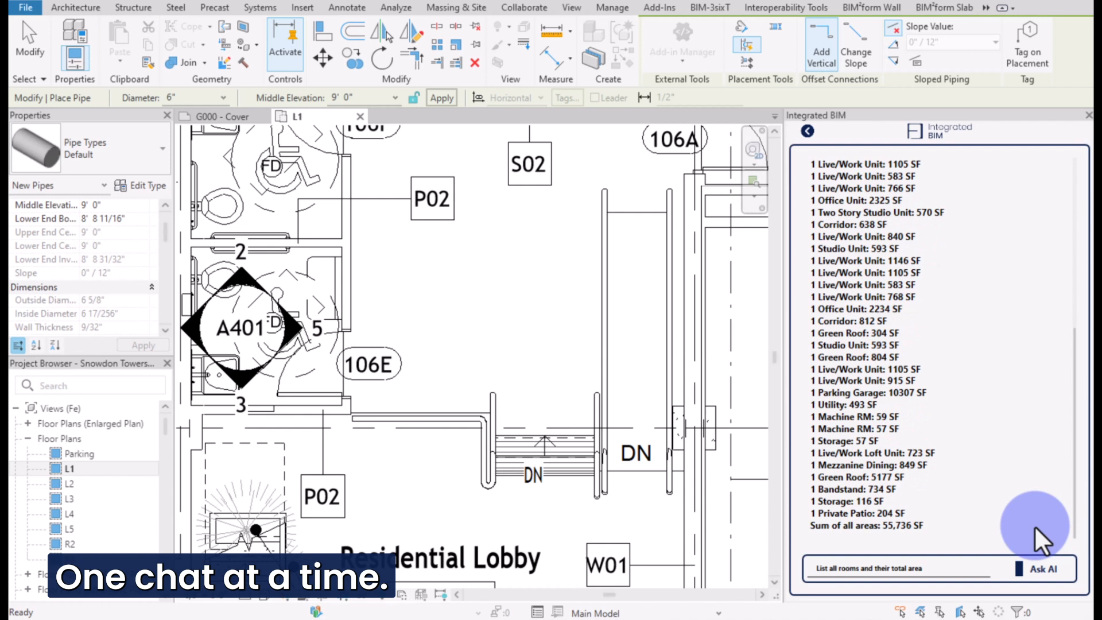